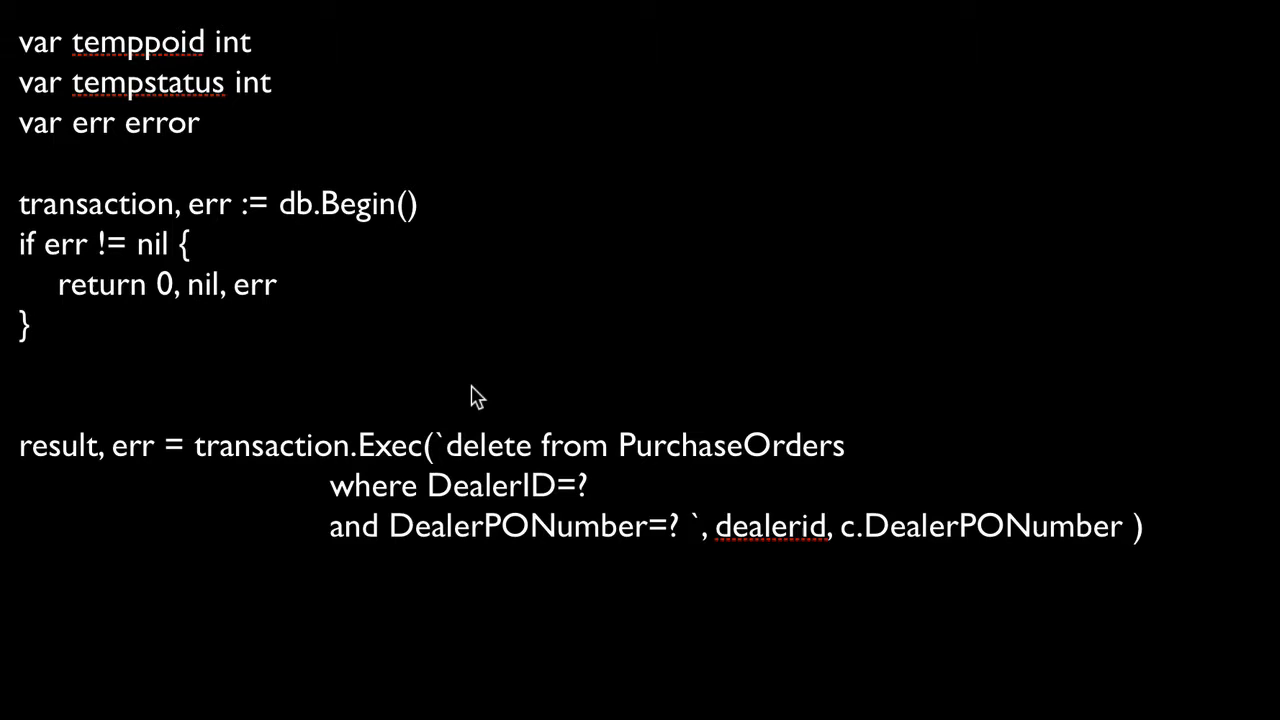
mouse_move(282, 475)
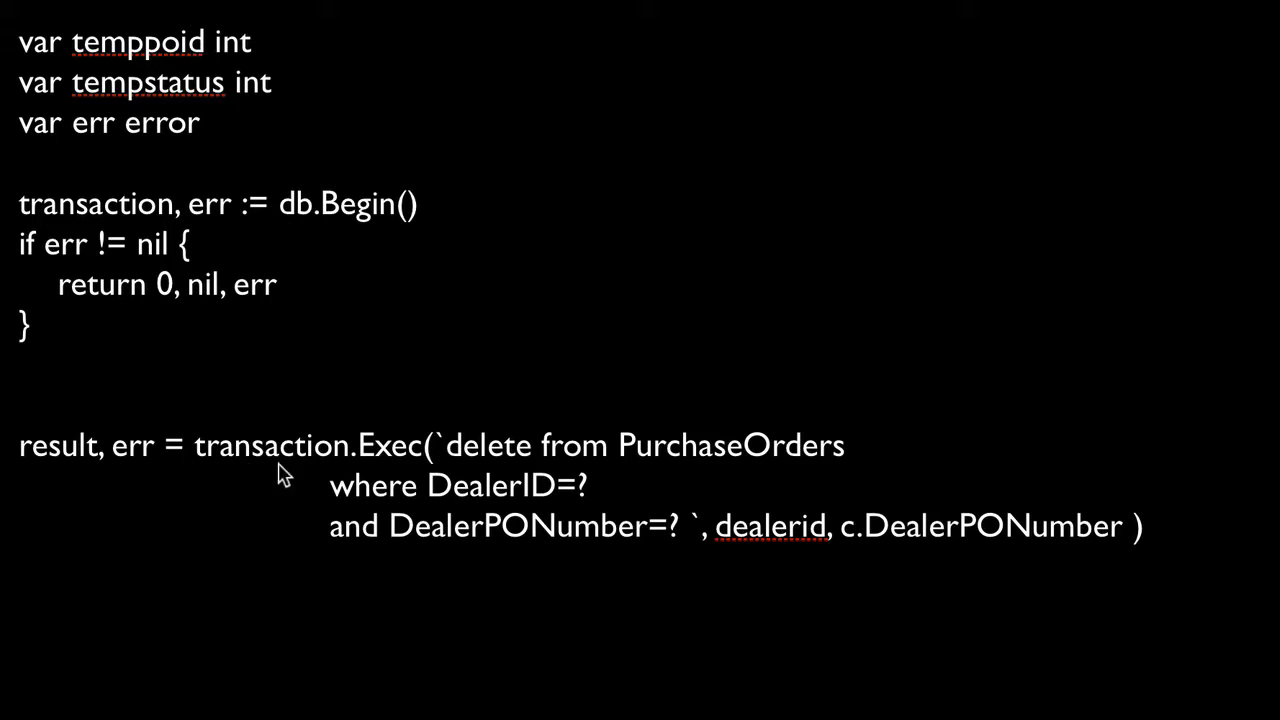
mouse_move(305, 480)
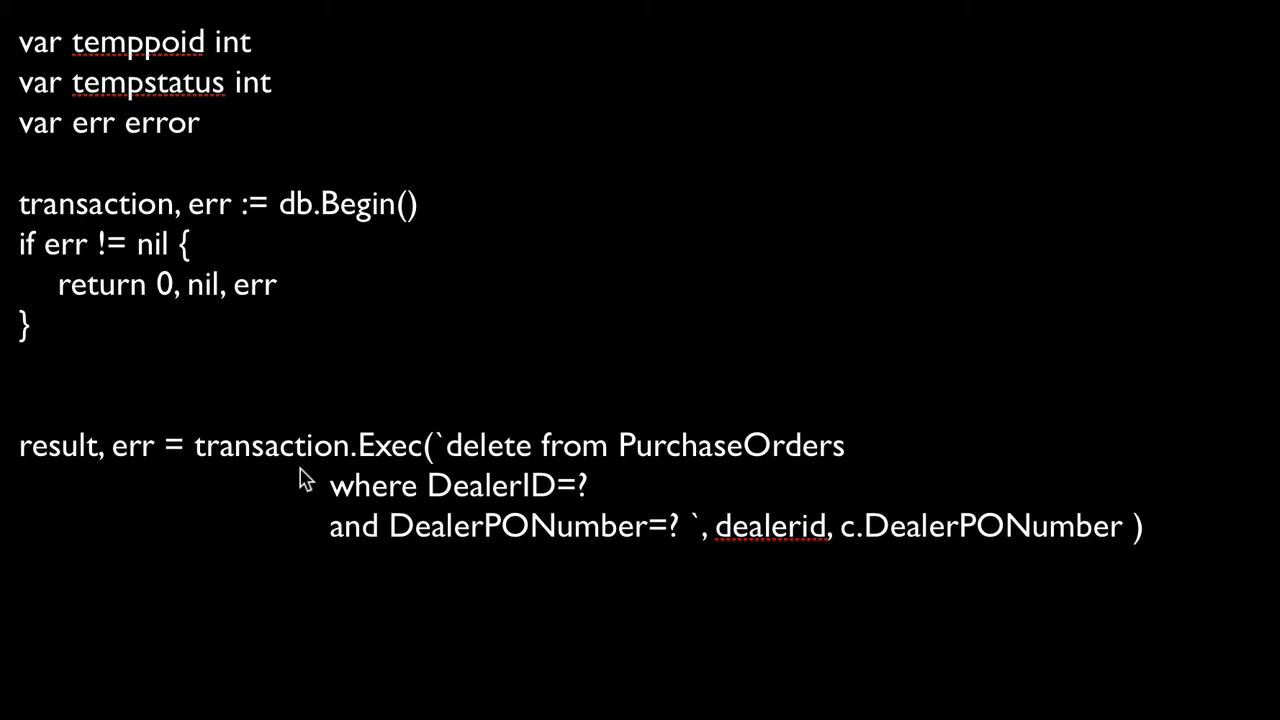
mouse_move(383, 470)
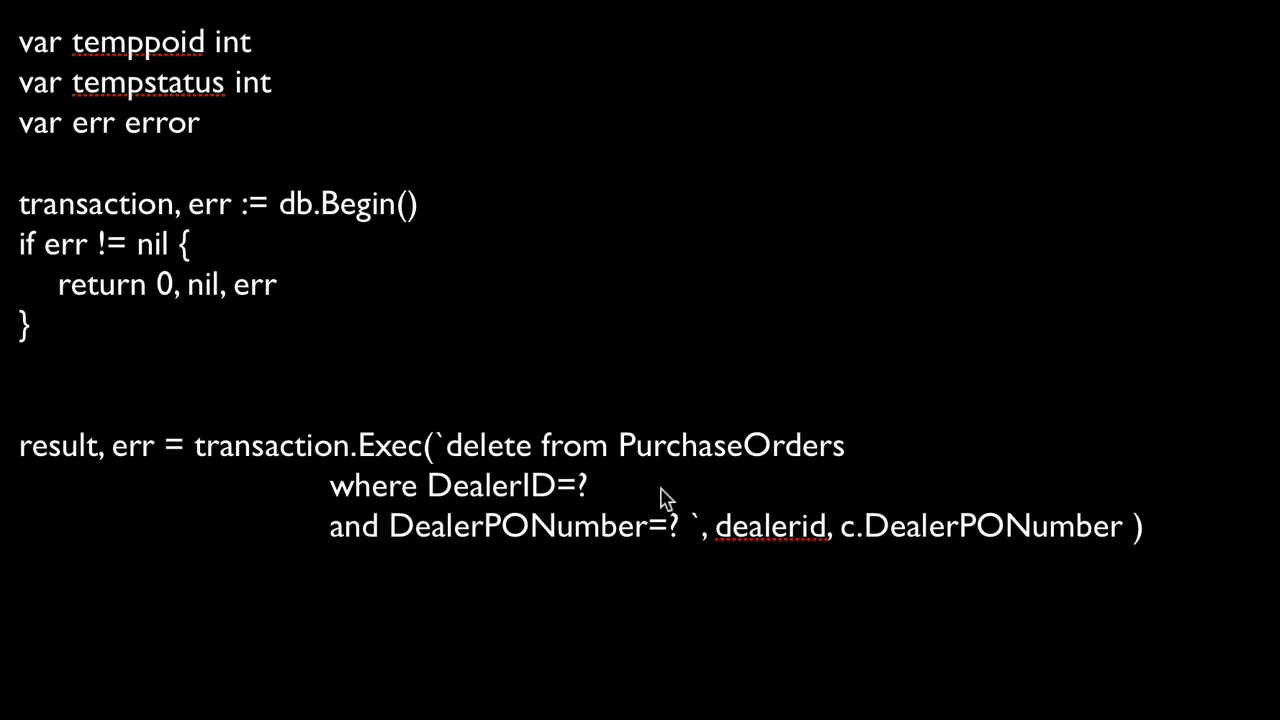
mouse_move(443, 447)
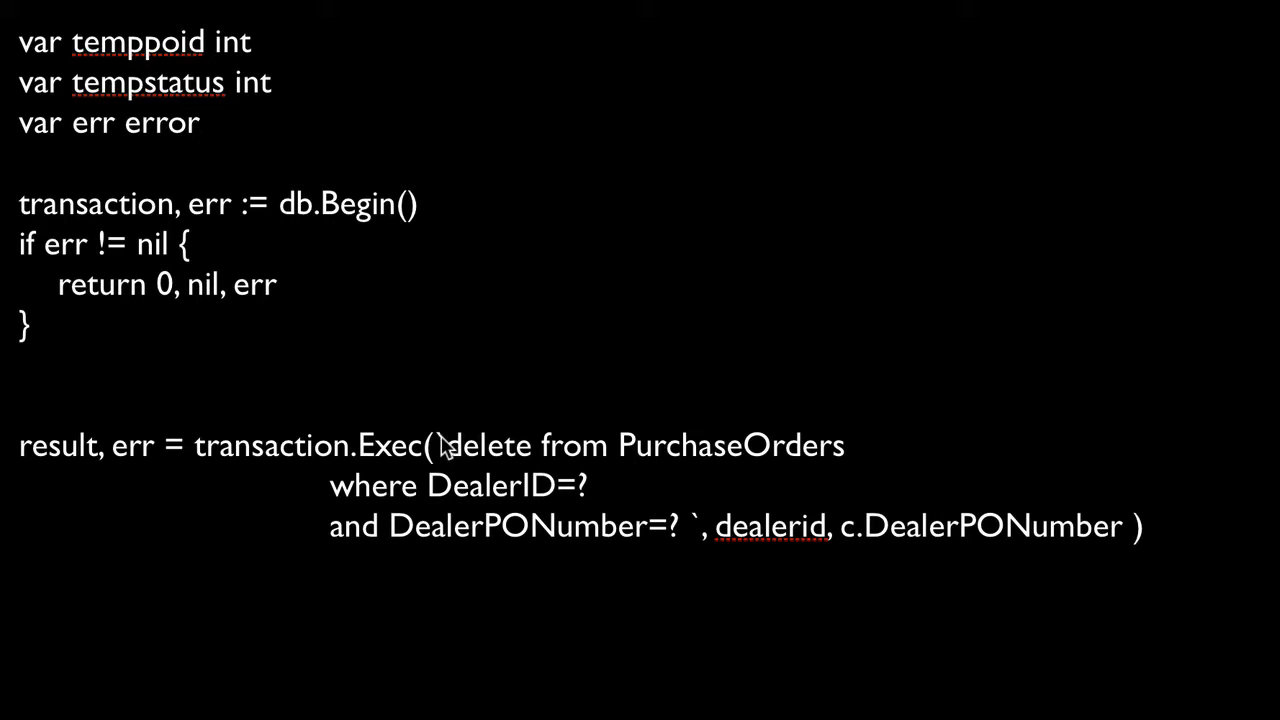
mouse_move(595, 497)
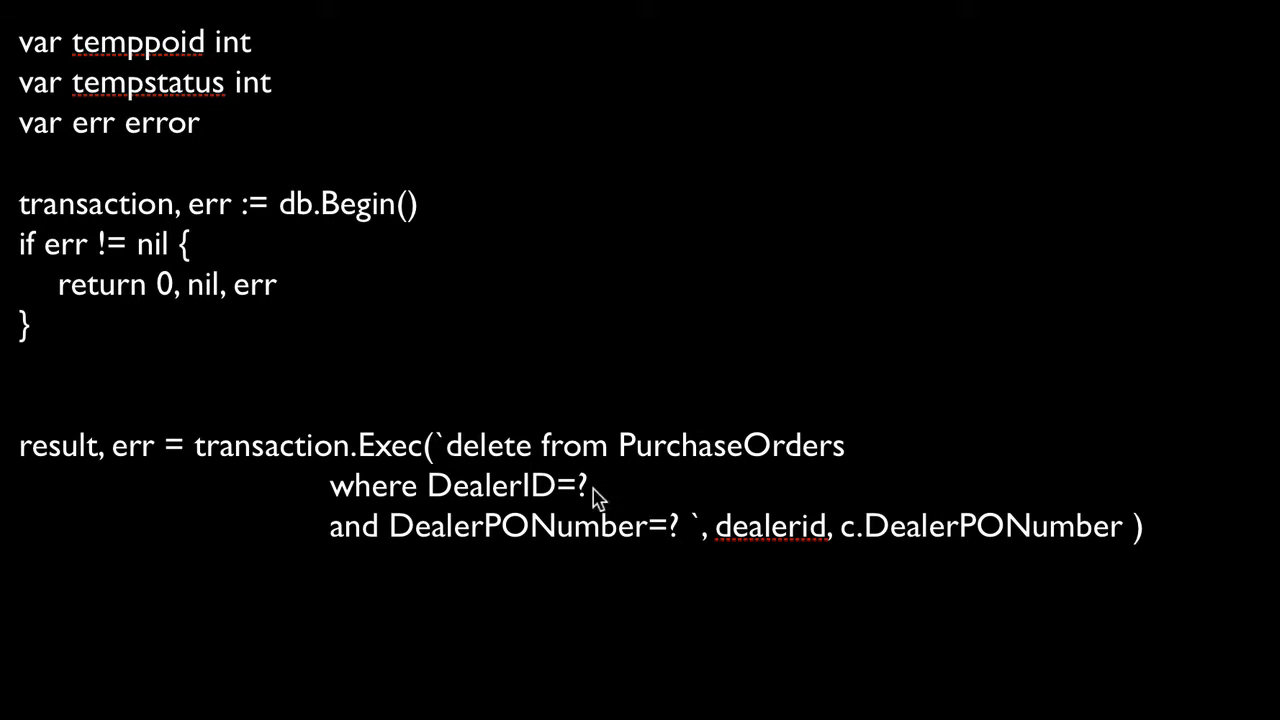
mouse_move(687, 543)
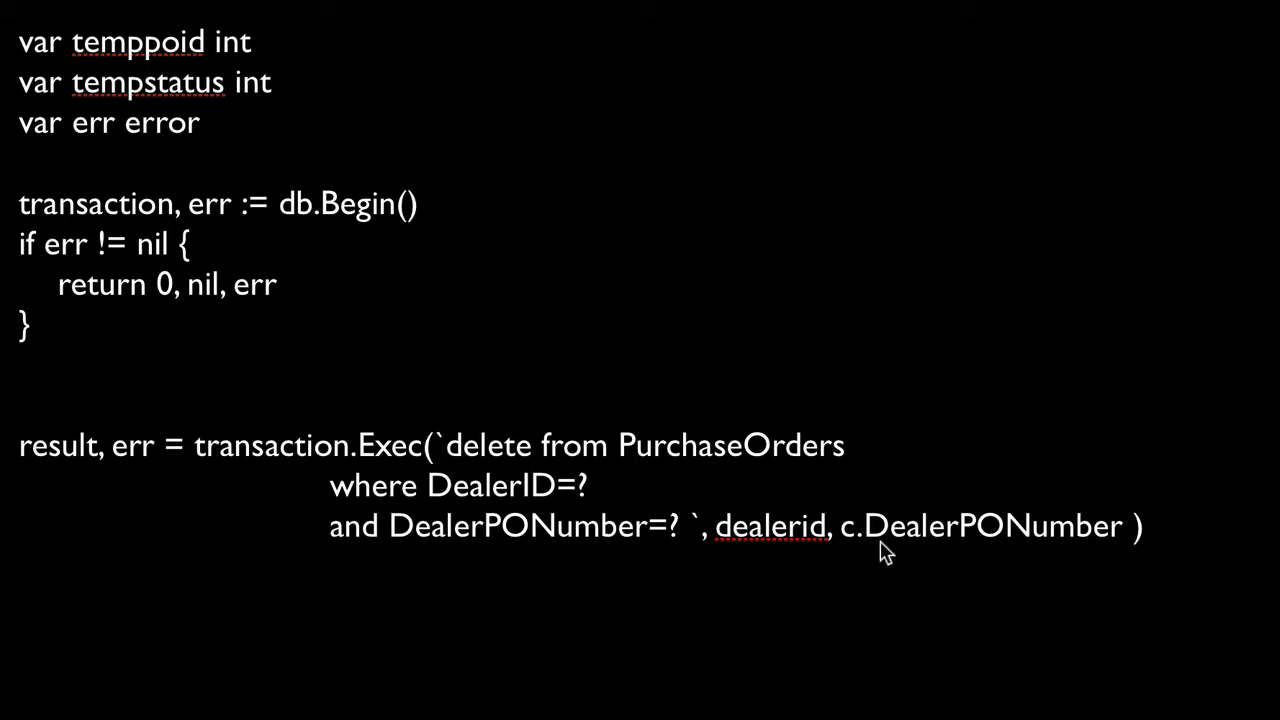
mouse_move(548, 498)
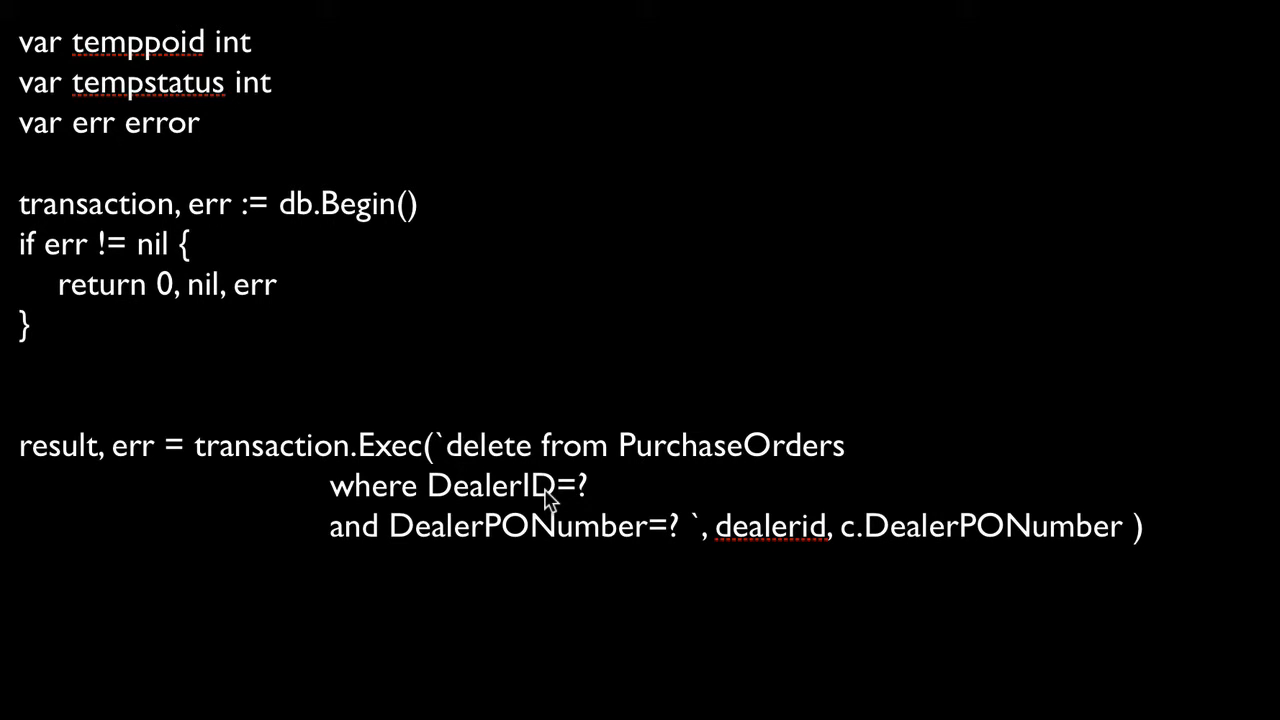
mouse_move(550, 503)
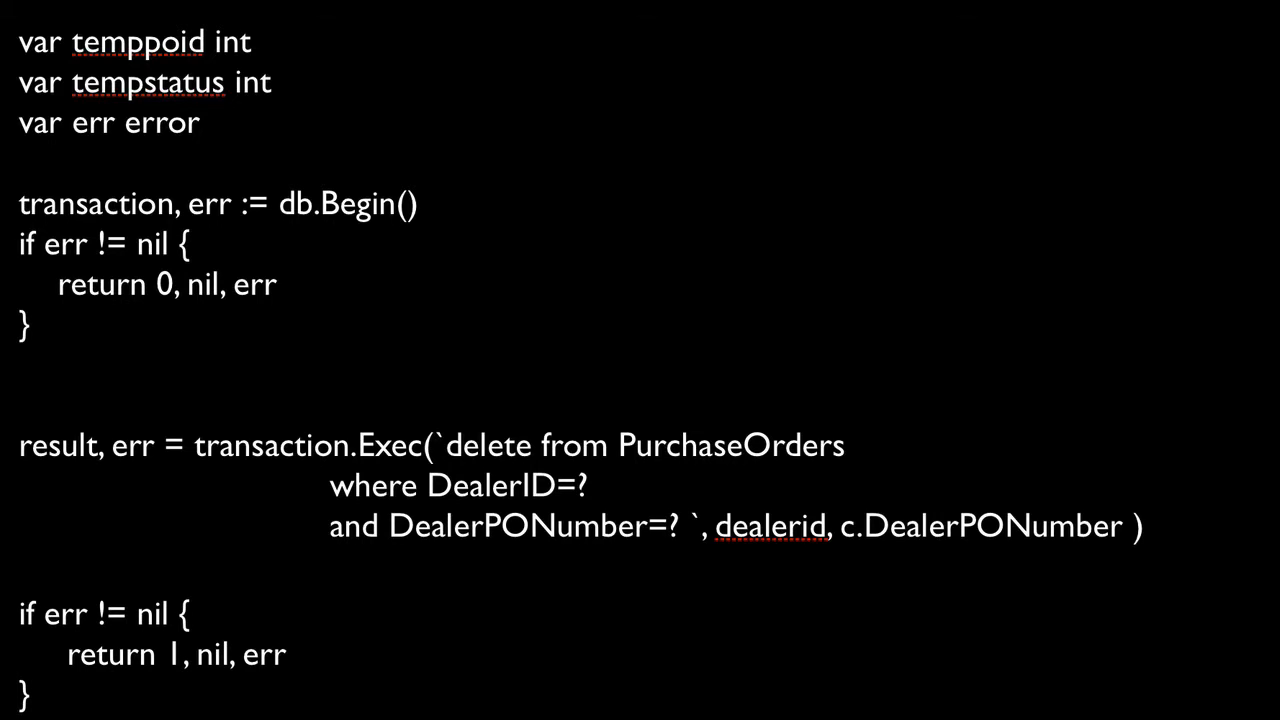
mouse_move(163, 470)
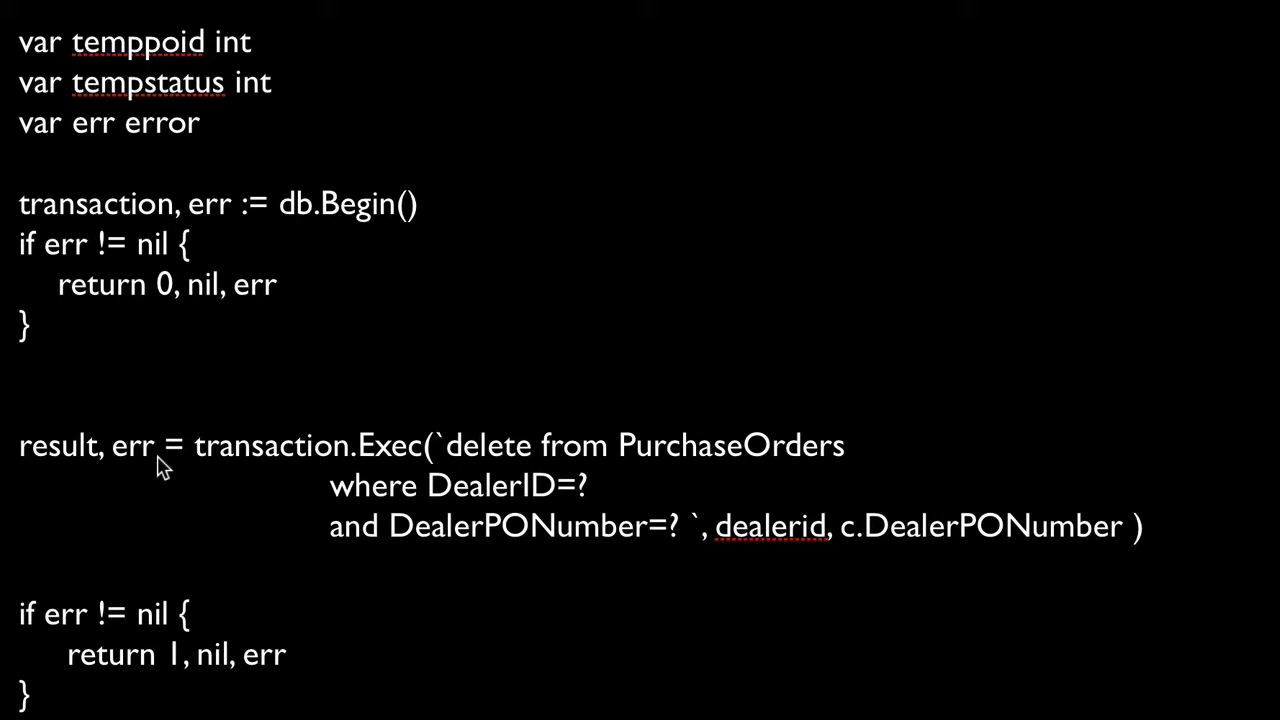
mouse_move(5, 685)
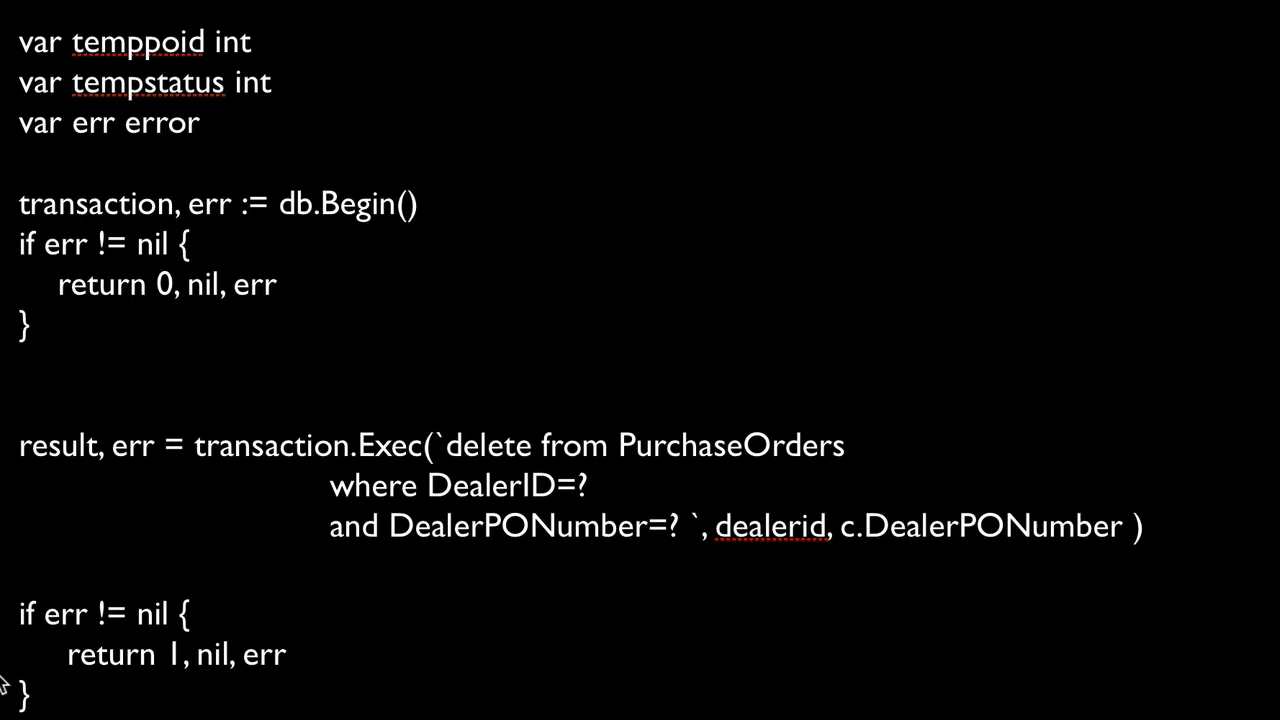
mouse_move(78, 632)
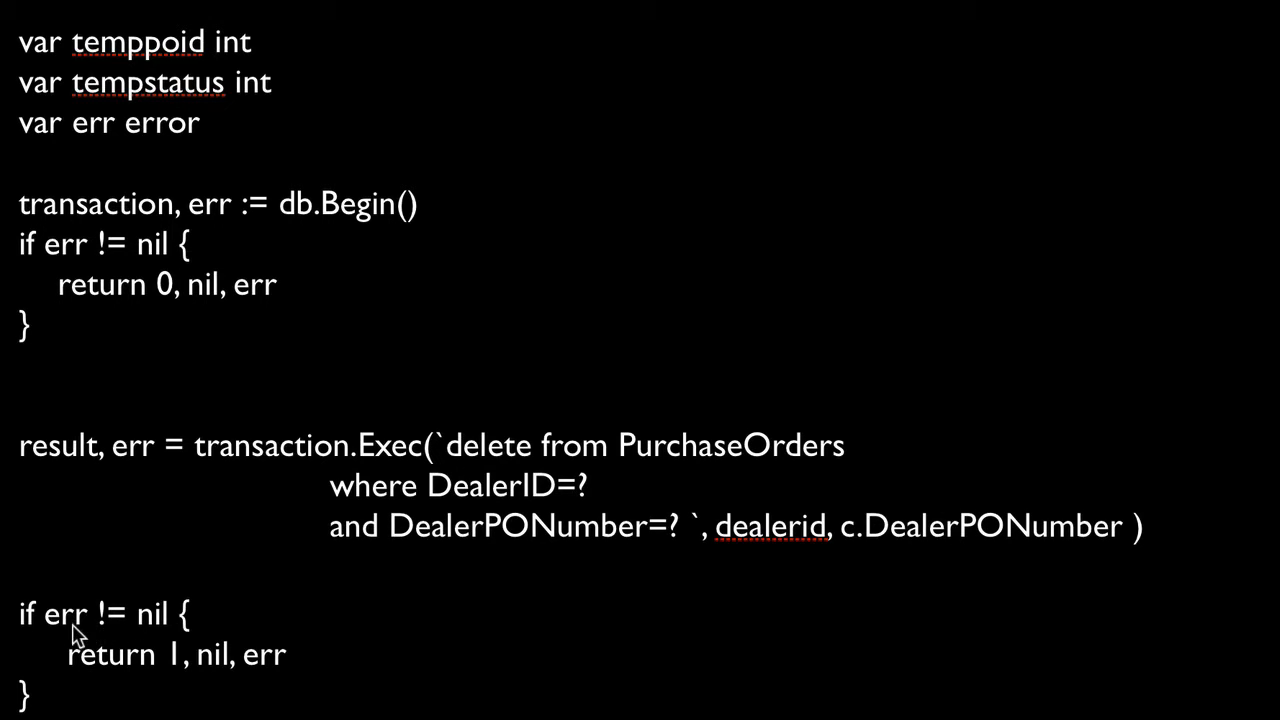
mouse_move(150, 243)
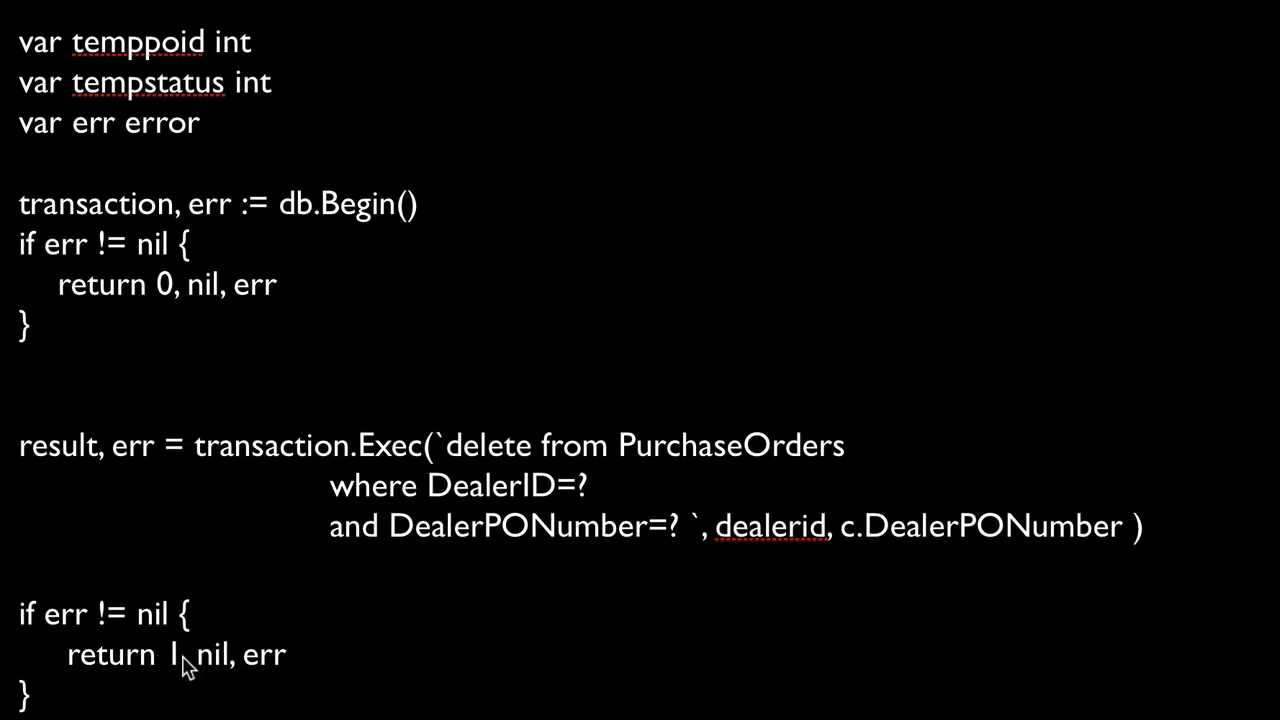
mouse_move(288, 680)
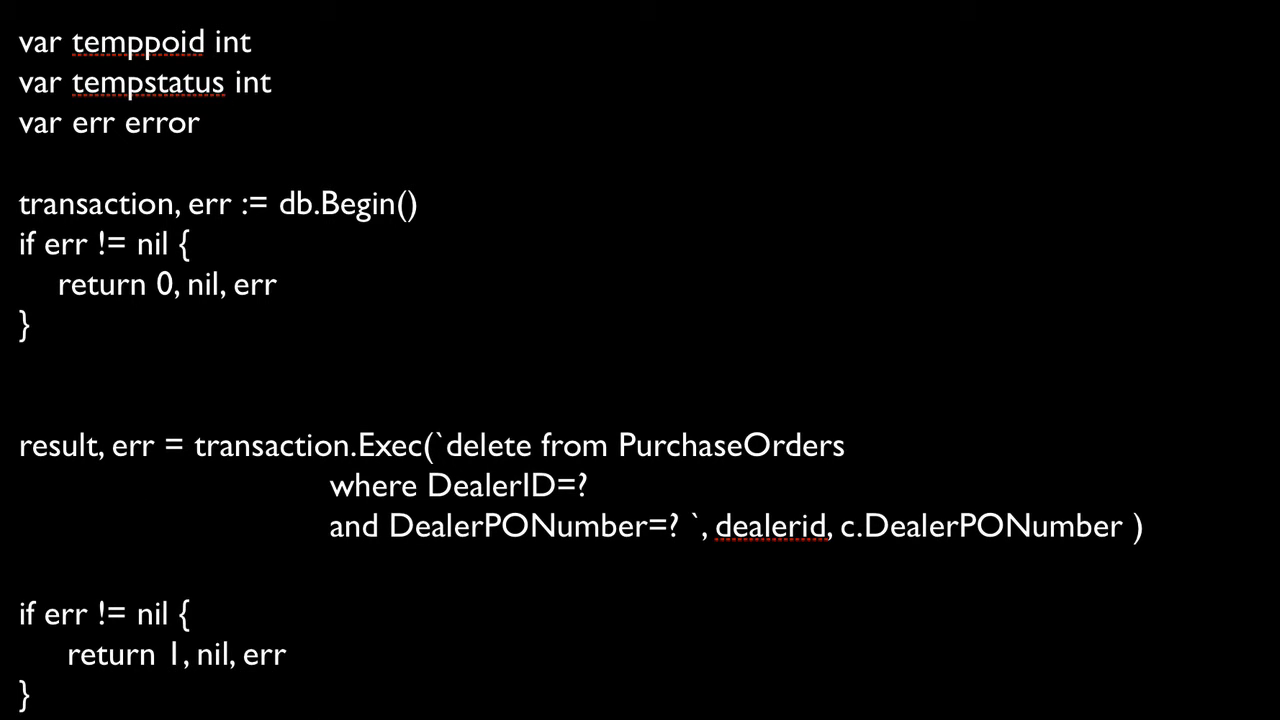
mouse_move(367, 585)
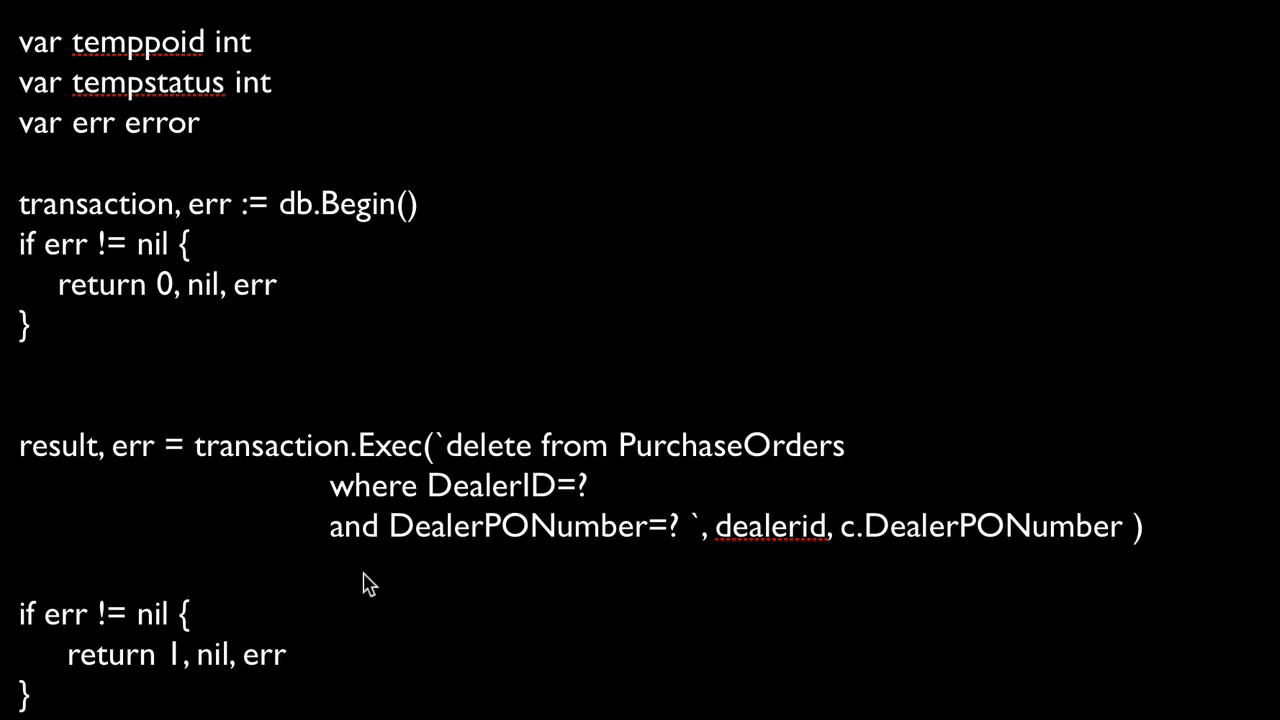
mouse_move(195, 185)
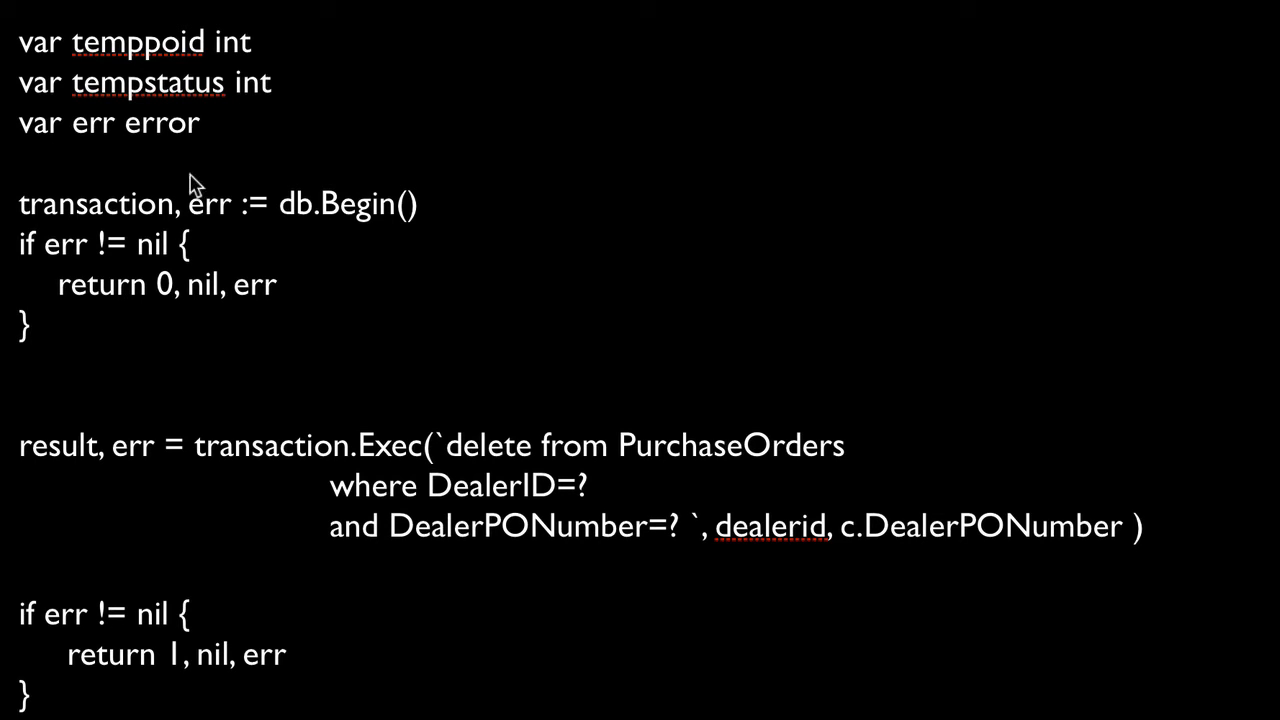
mouse_move(150, 70)
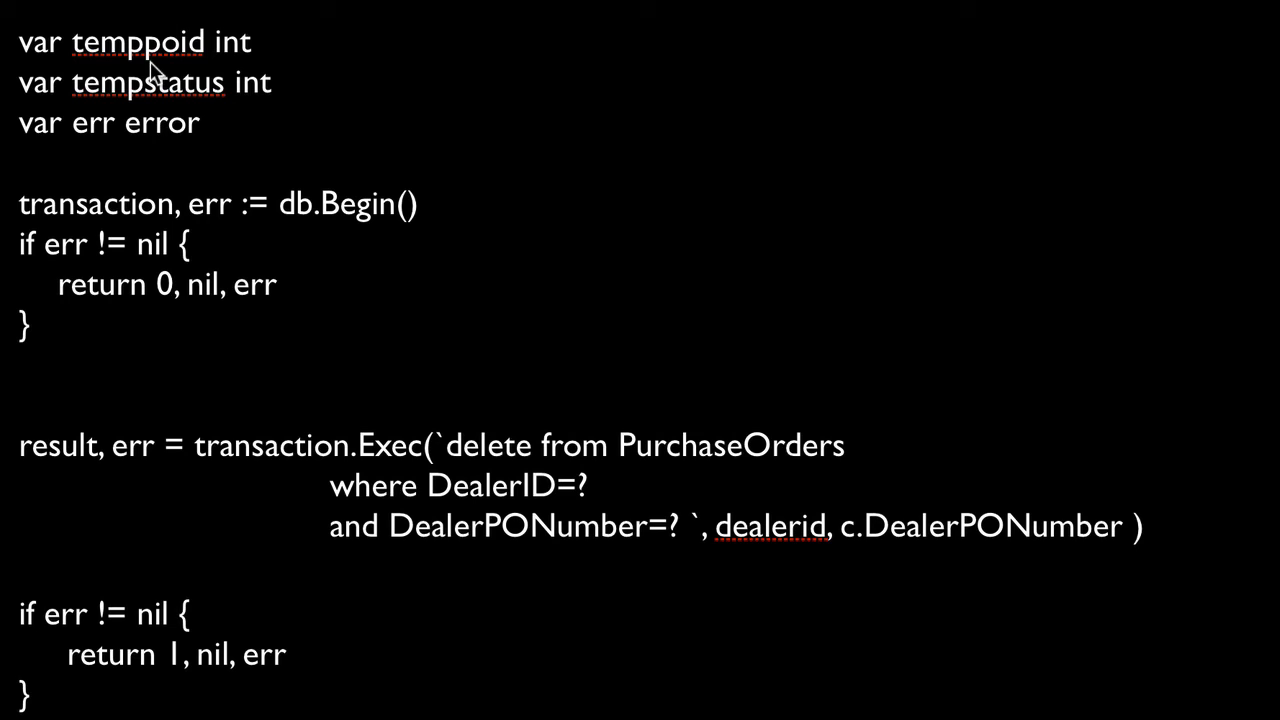
mouse_move(188, 590)
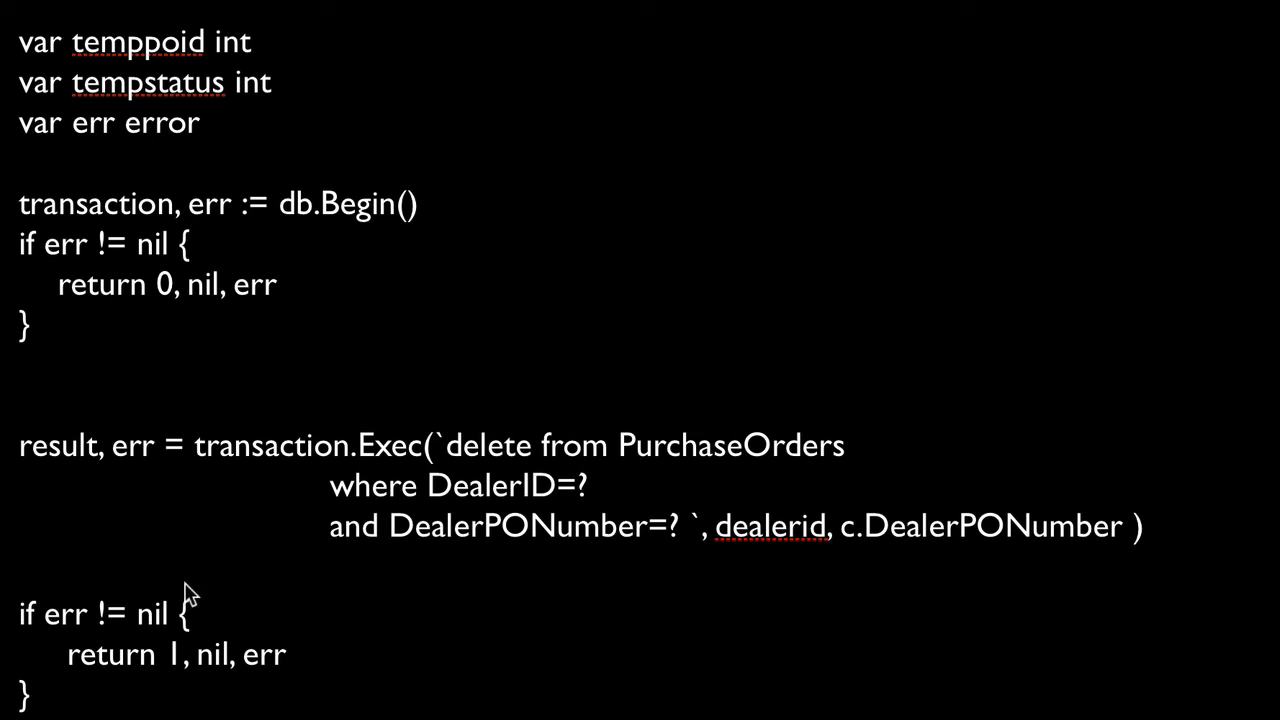
mouse_move(200, 620)
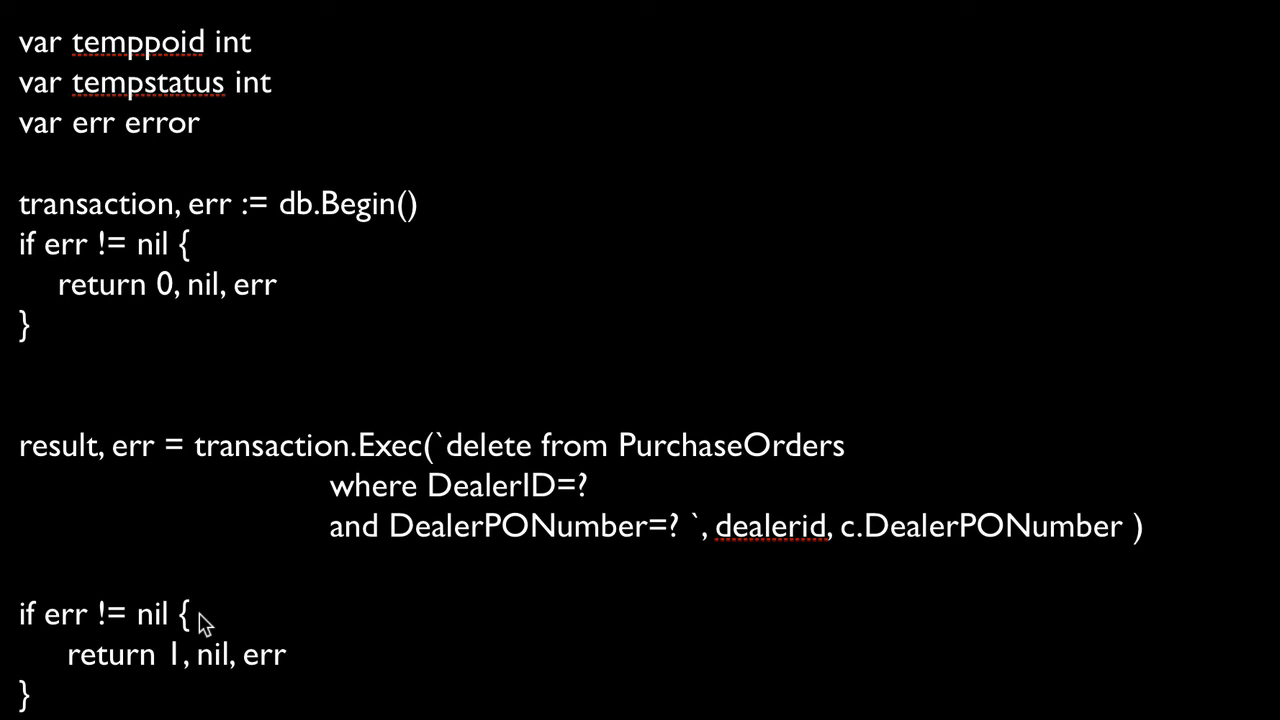